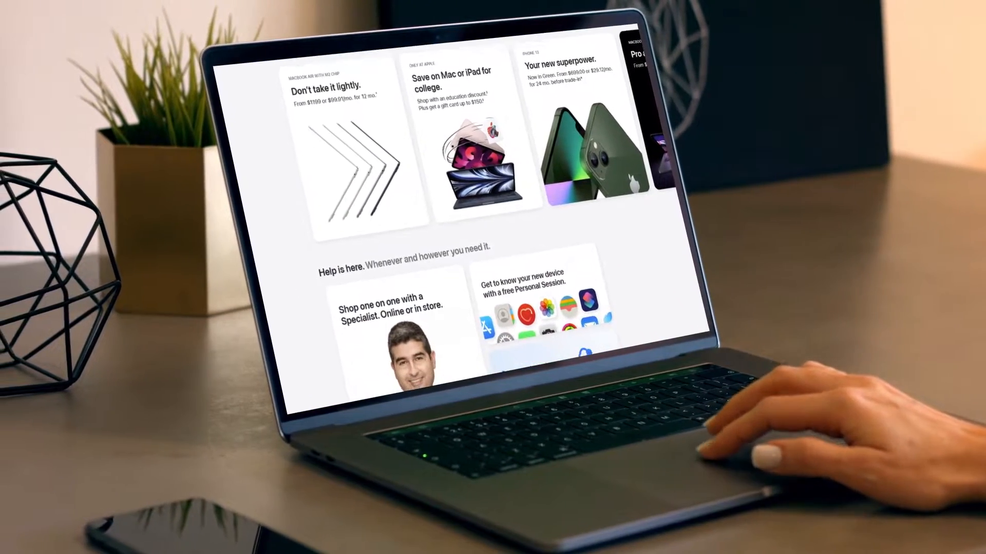
# - Enable 'Allow guests to log in to this computer' for the Guest User
pyautogui.scroll(-3)
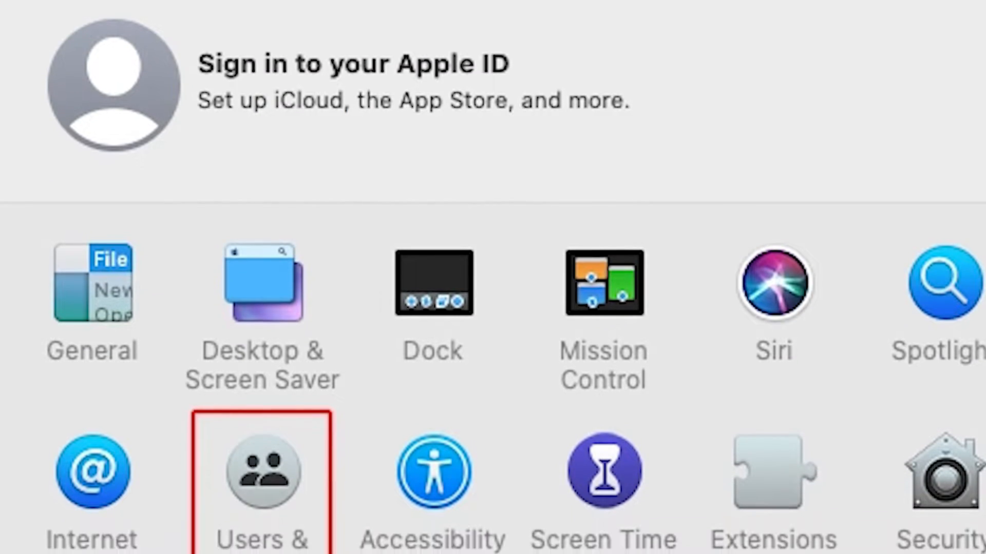
pyautogui.scroll(-3)
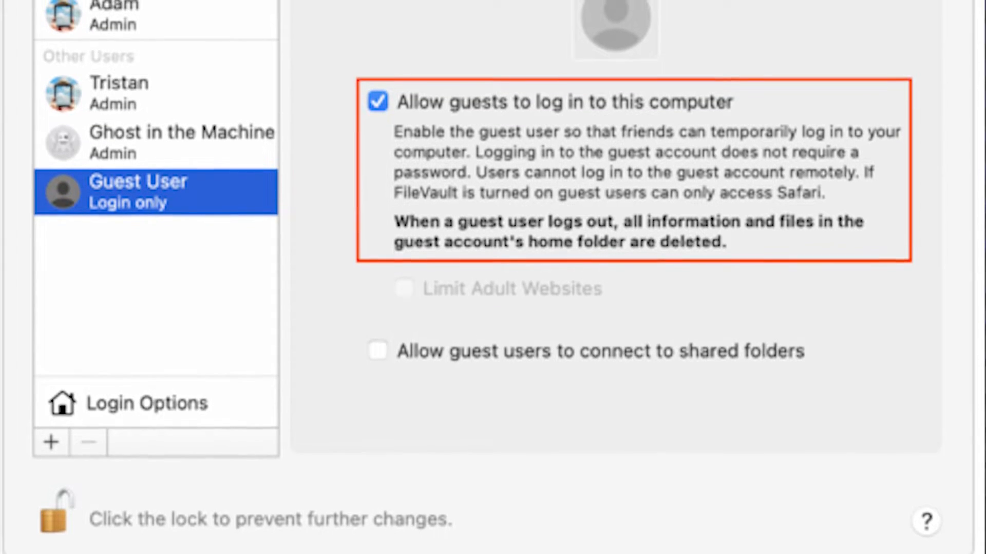
pyautogui.scroll(-3)
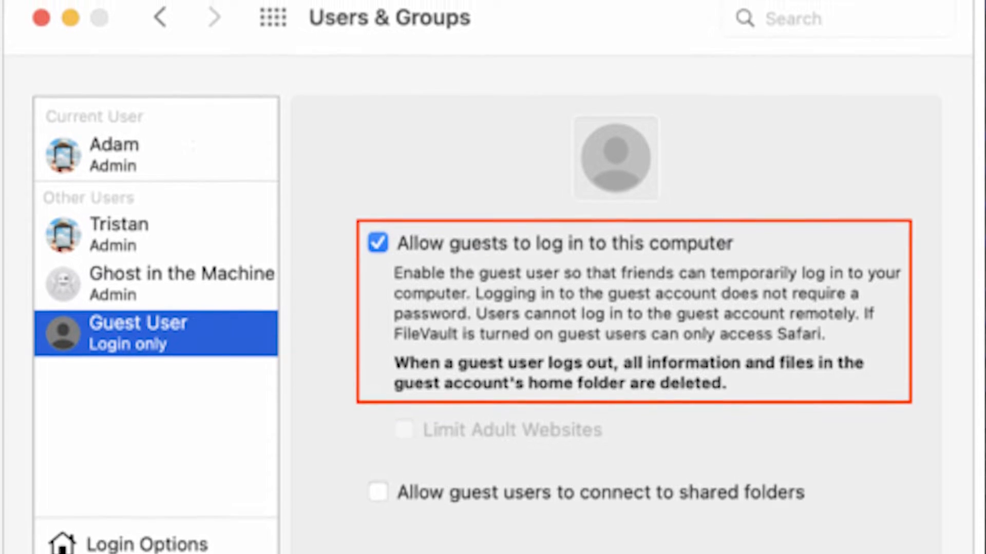
pyautogui.click(146, 542)
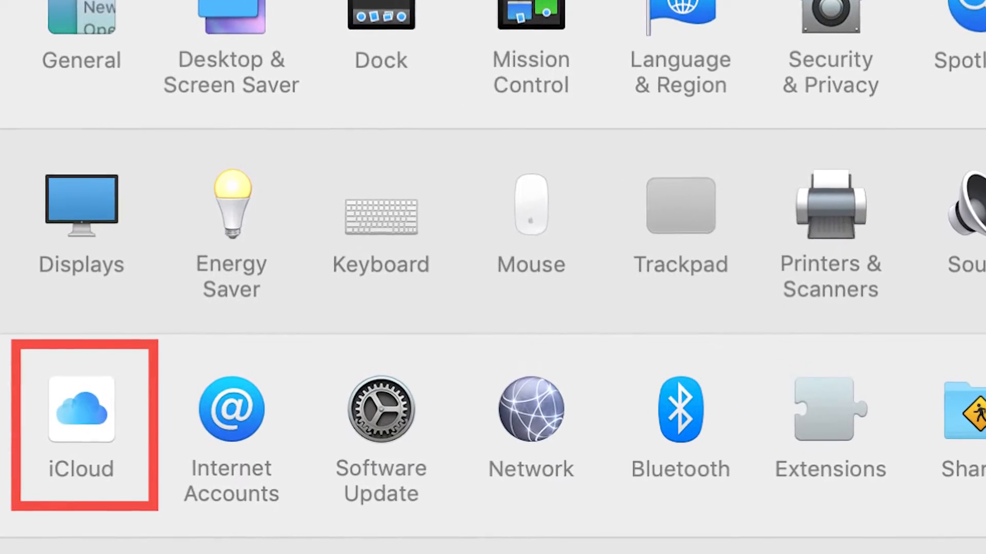
# - Uncheck Find My Mac in the iCloud account settings
pyautogui.scroll(-3)
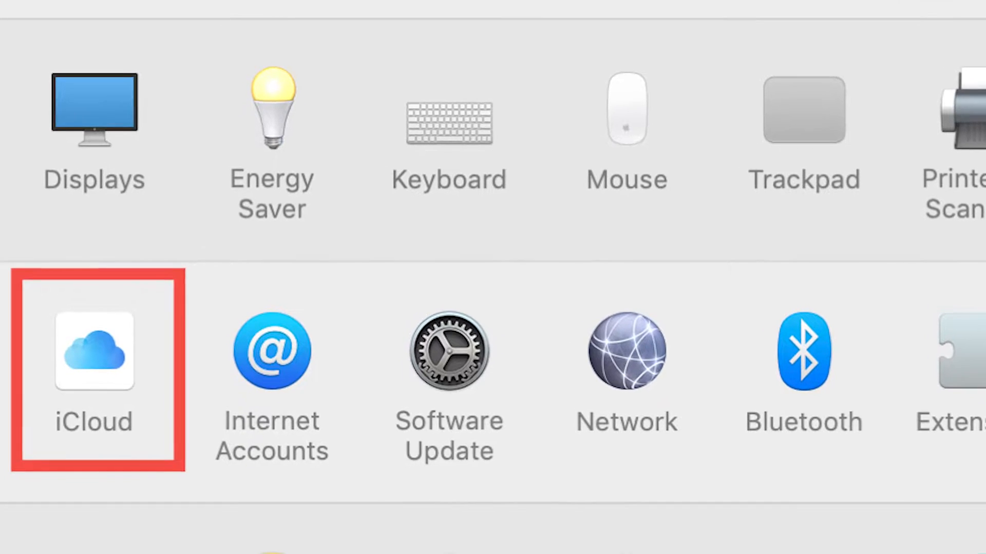
pyautogui.click(93, 351)
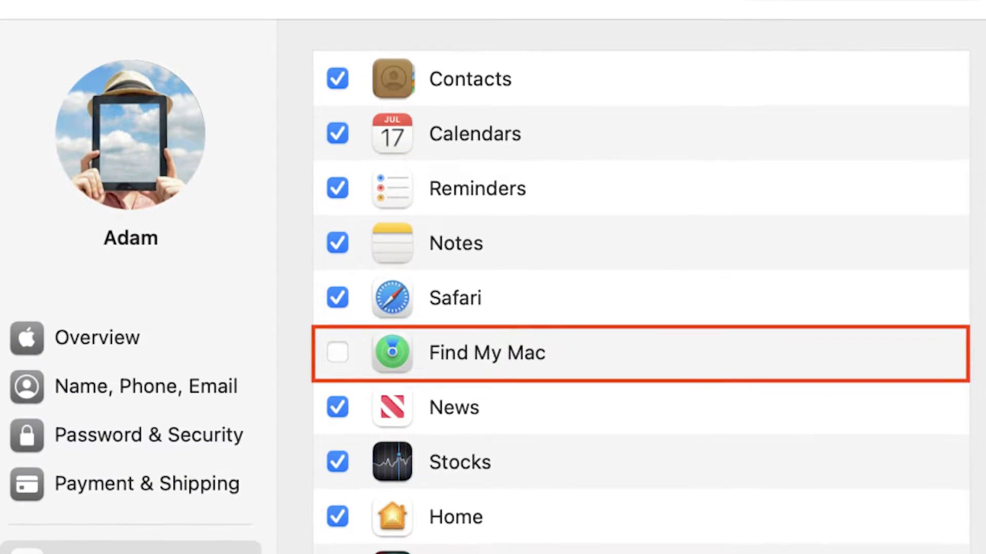
pyautogui.scroll(-3)
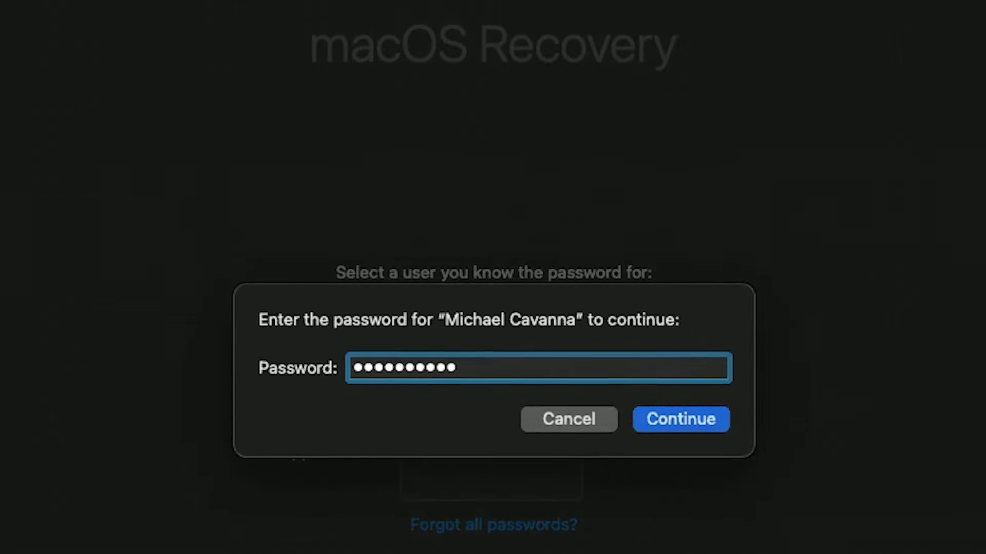
# - Launch Startup Security Utility from the Recovery Utilities menu
pyautogui.click(343, 20)
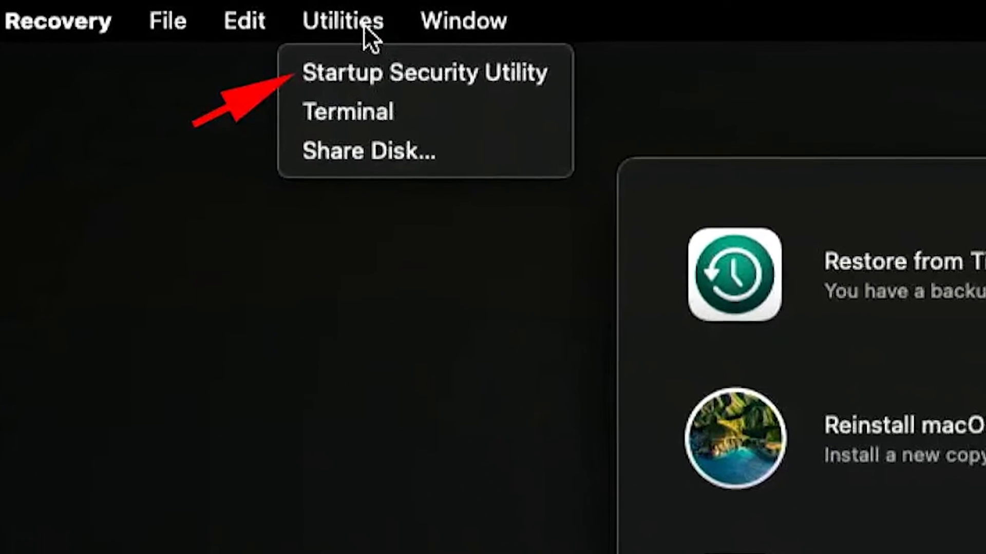
pyautogui.click(425, 72)
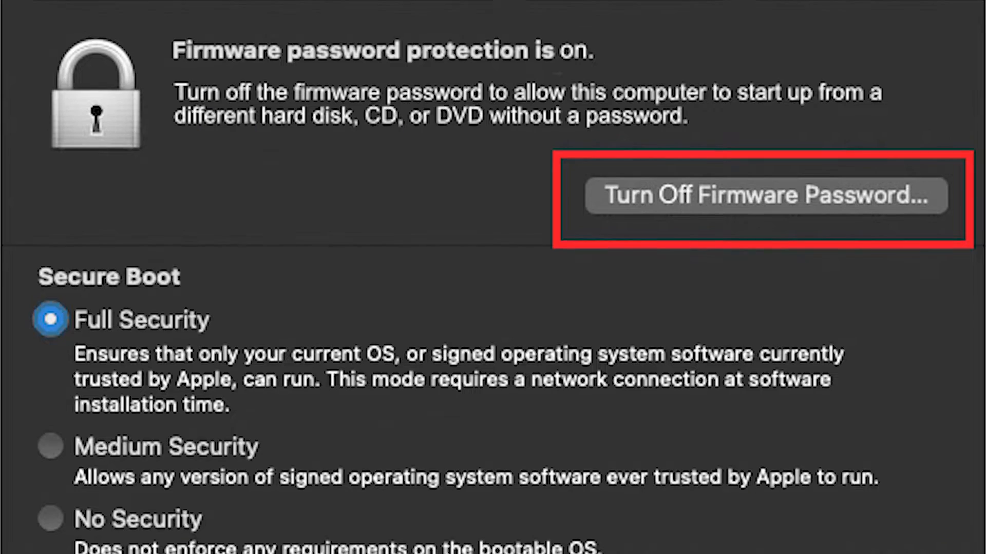